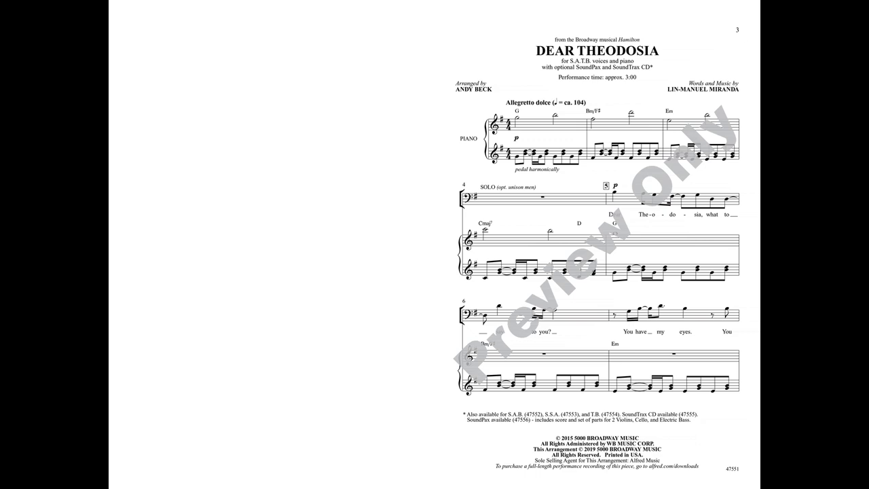
scroll(down, 3)
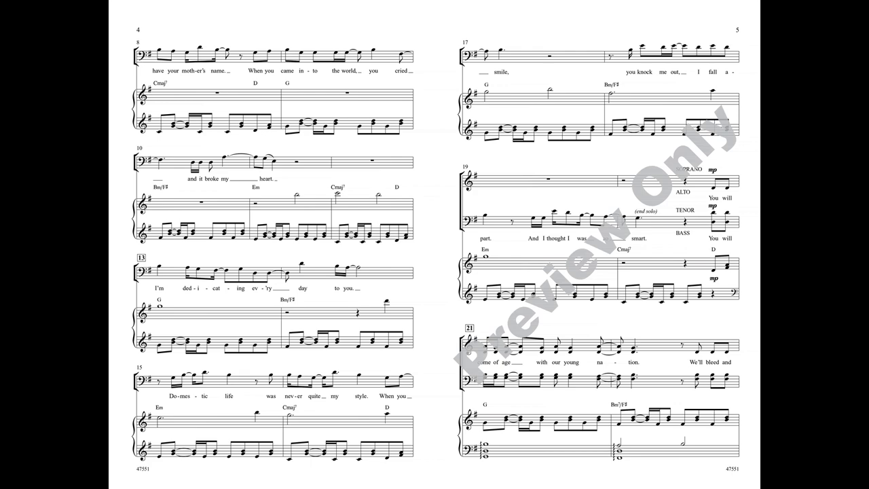
scroll(down, 3)
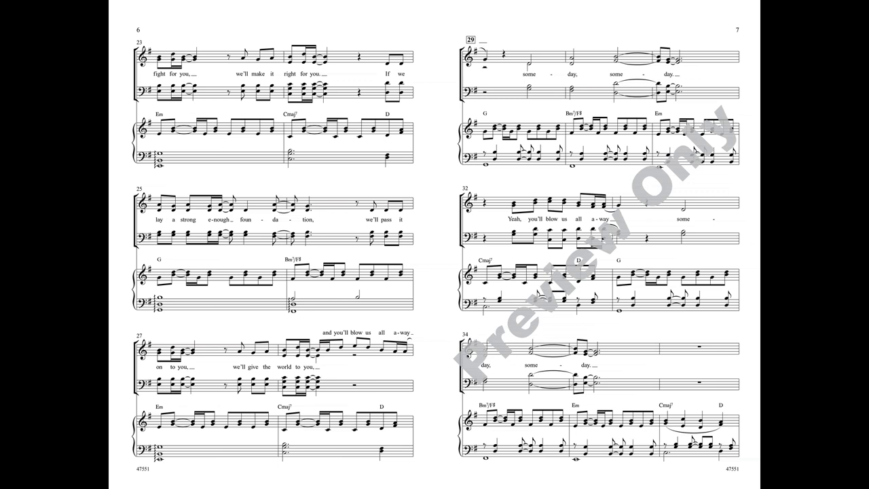
scroll(down, 3)
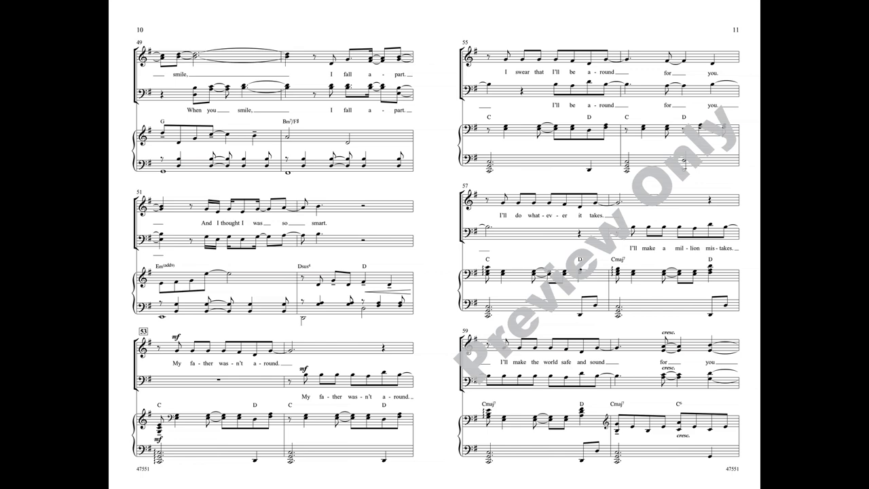
scroll(down, 3)
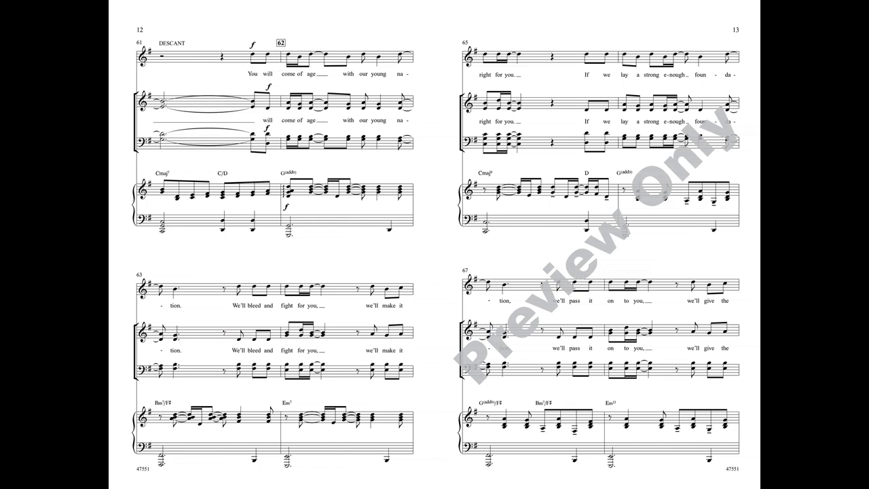
scroll(down, 3)
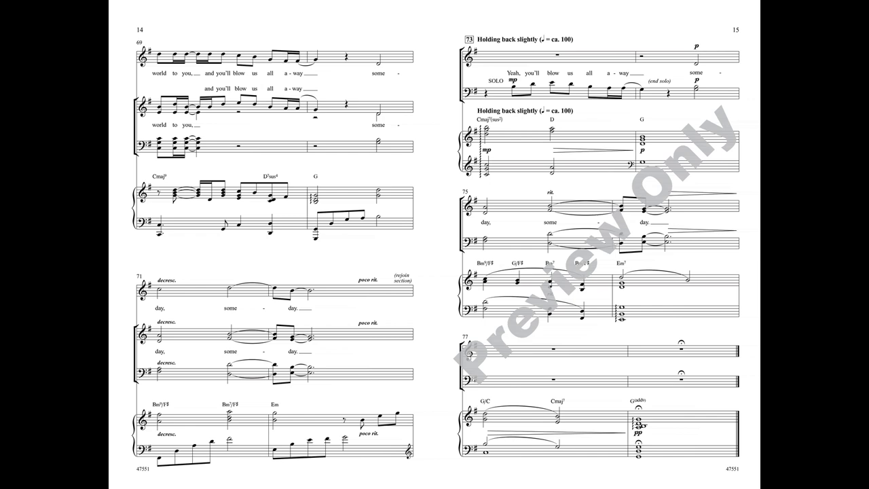